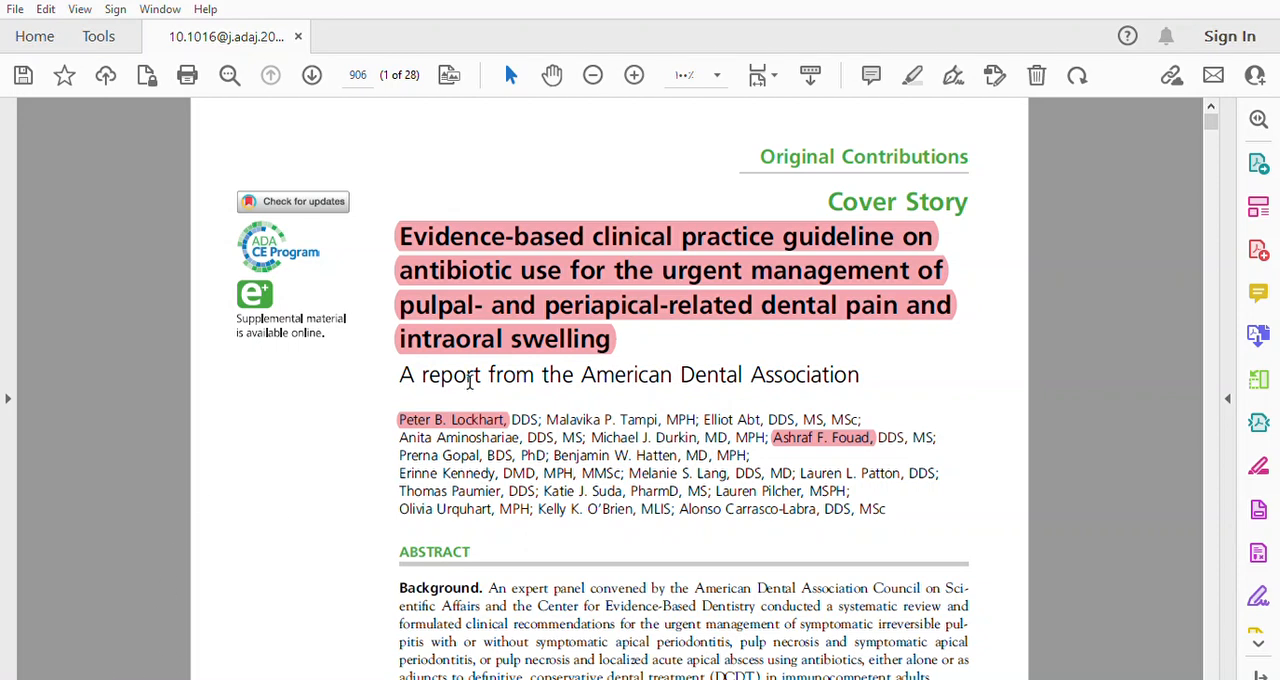
mouse_move(616, 422)
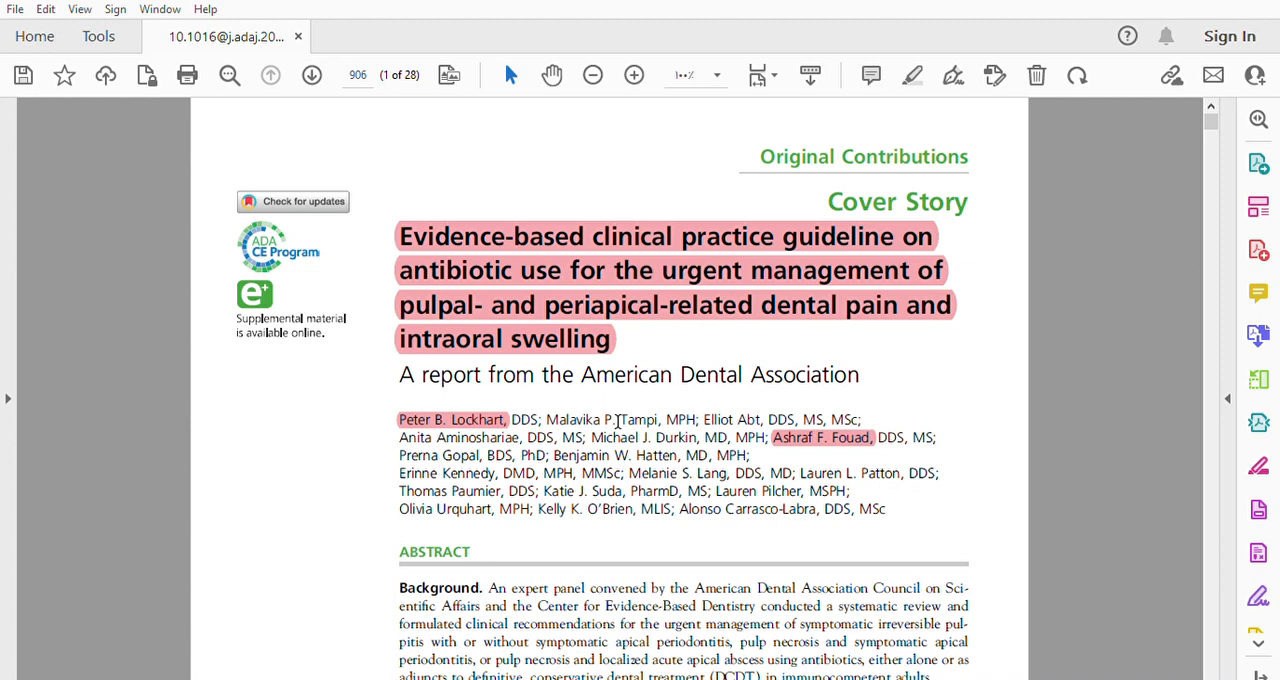
mouse_move(724, 568)
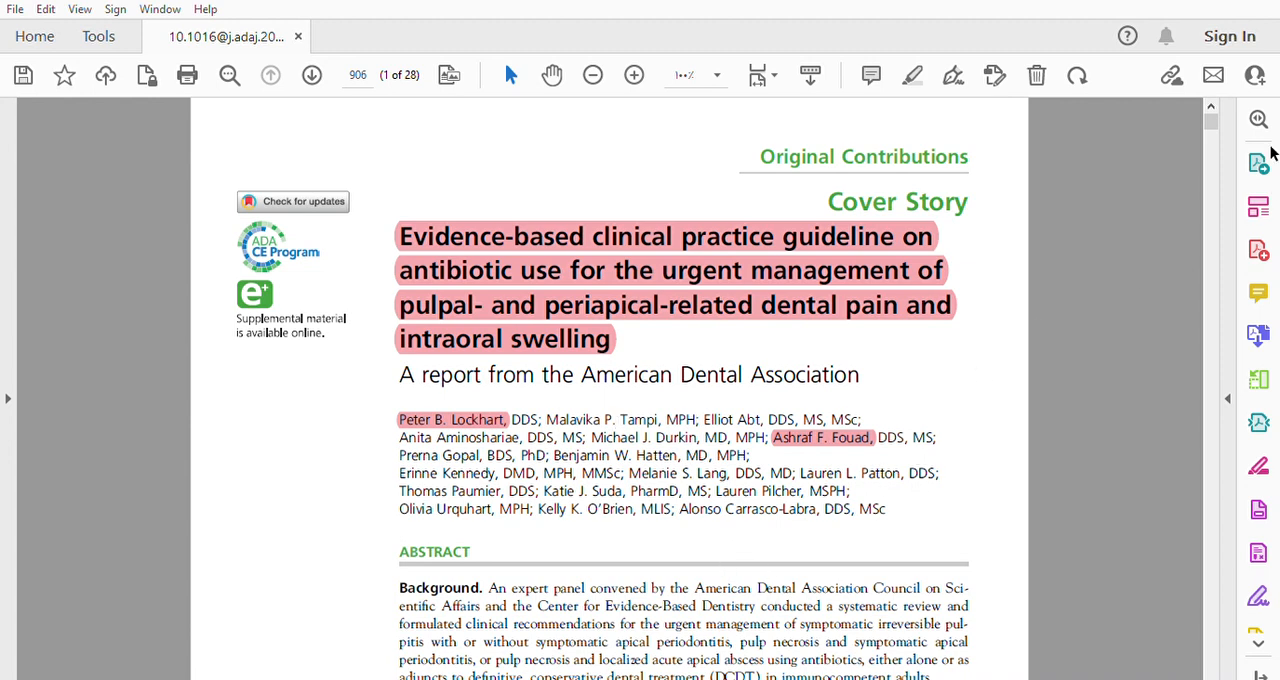
Scroll down to page 907 showing the highlighted Scope, Purpose, and Target Audience paragraph
scroll("down", 3)
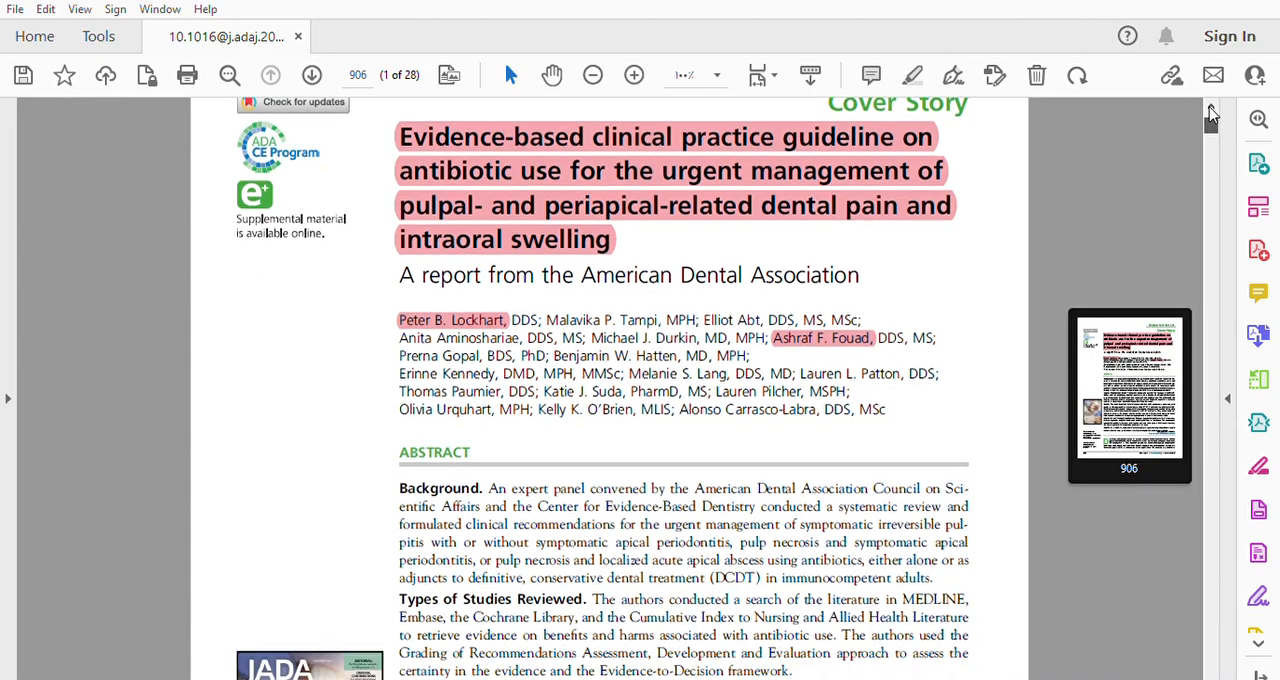
scroll("down", 3)
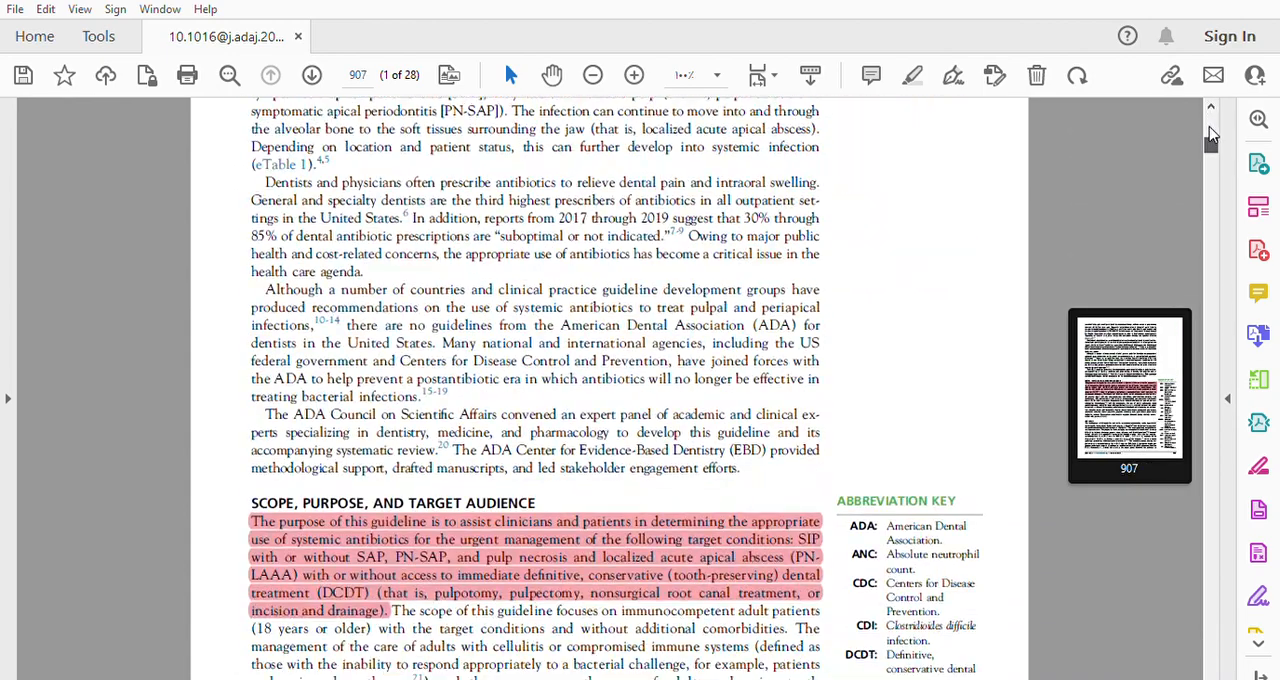
scroll("down", 3)
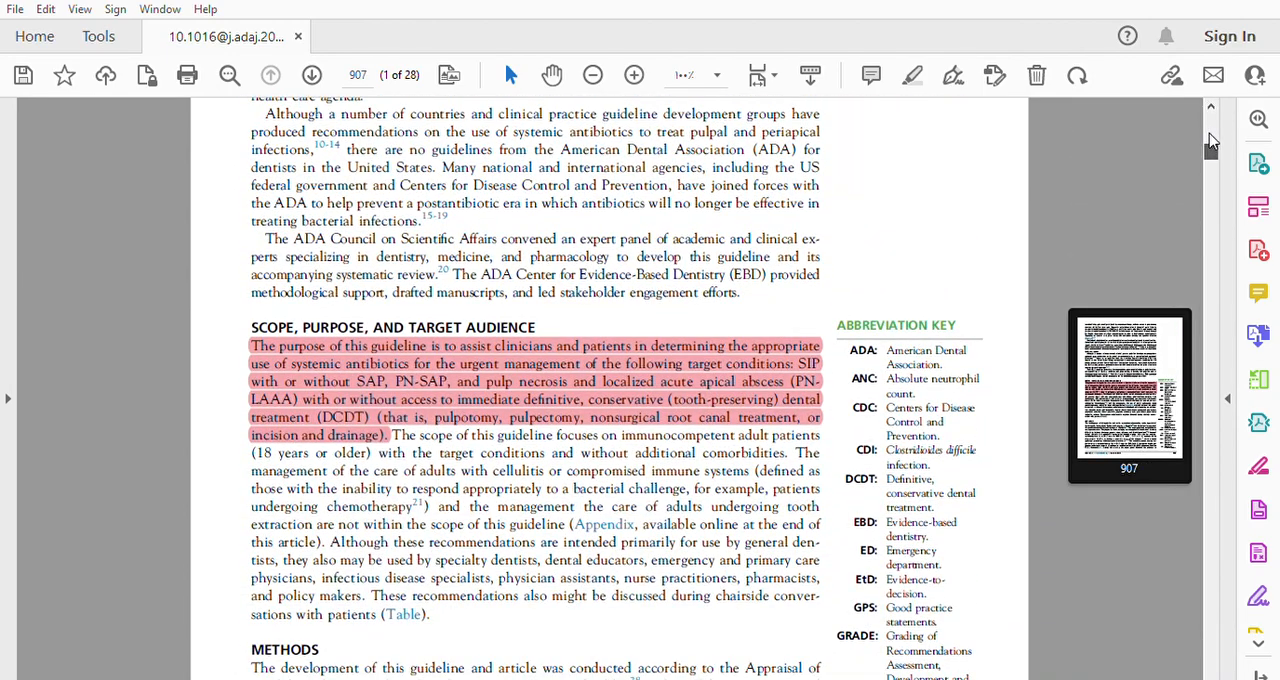
left_click(1210, 150)
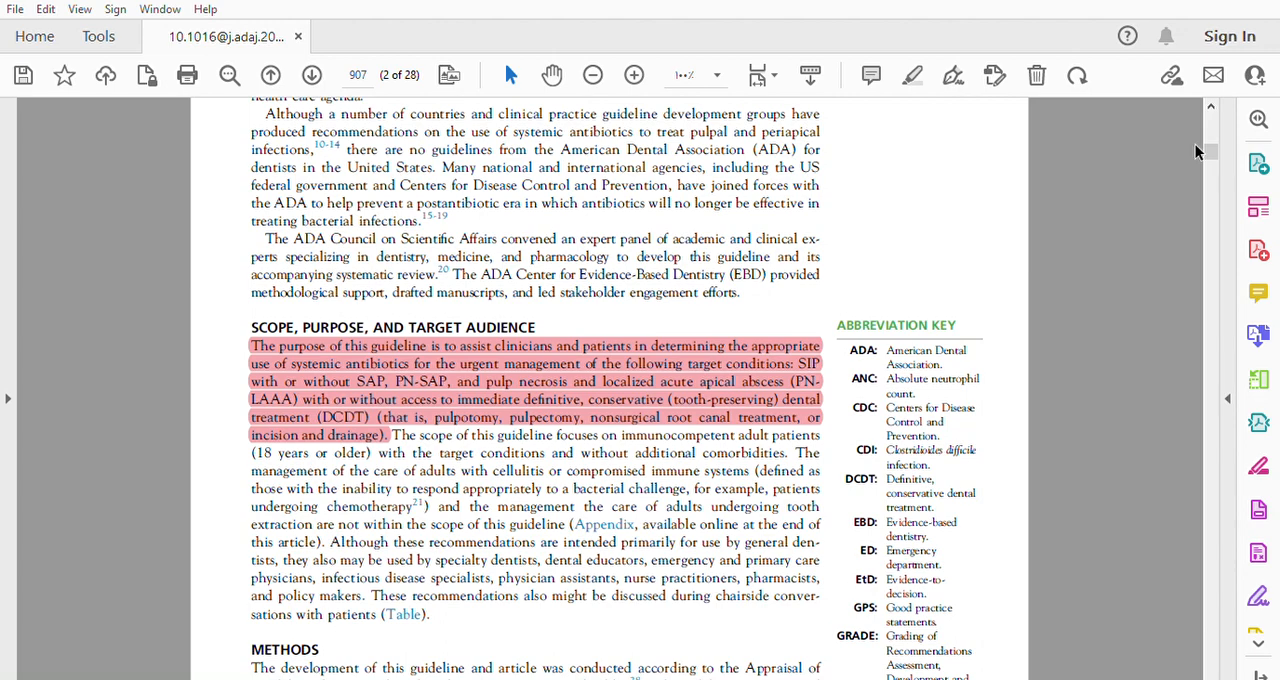
Scroll through pages 908–913 past the recommendations table to the Question 4 discussion
scroll("down", 3)
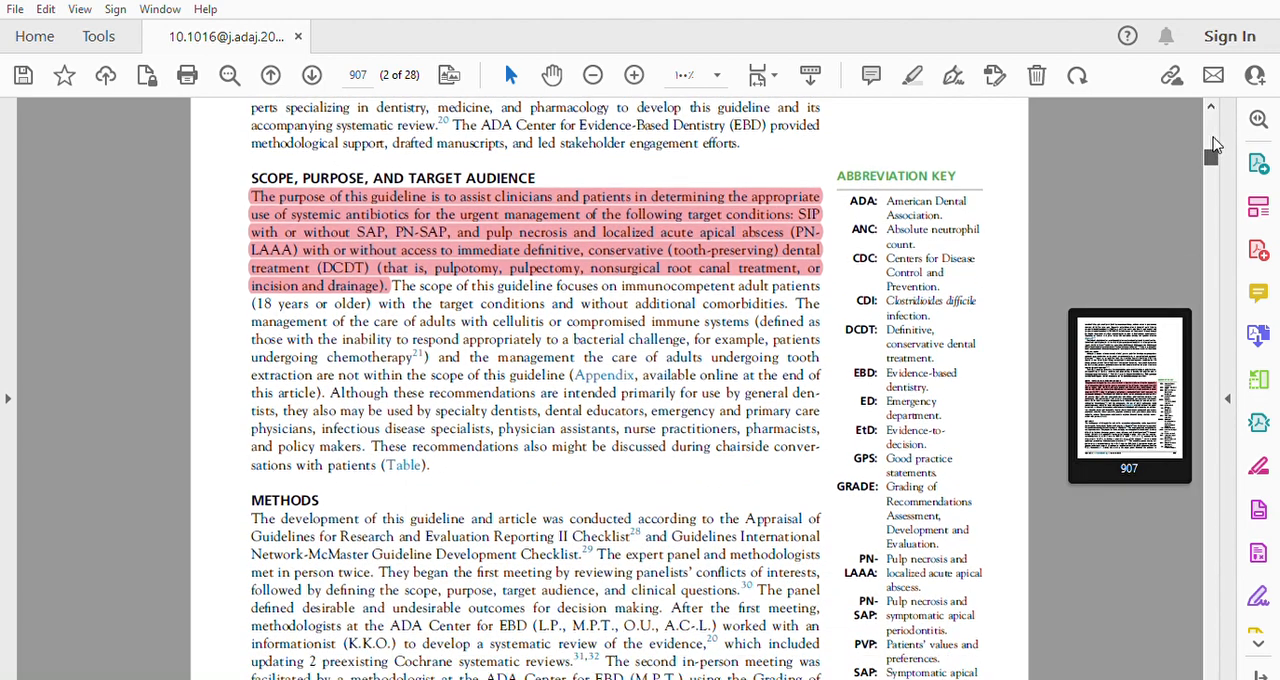
scroll("down", 3)
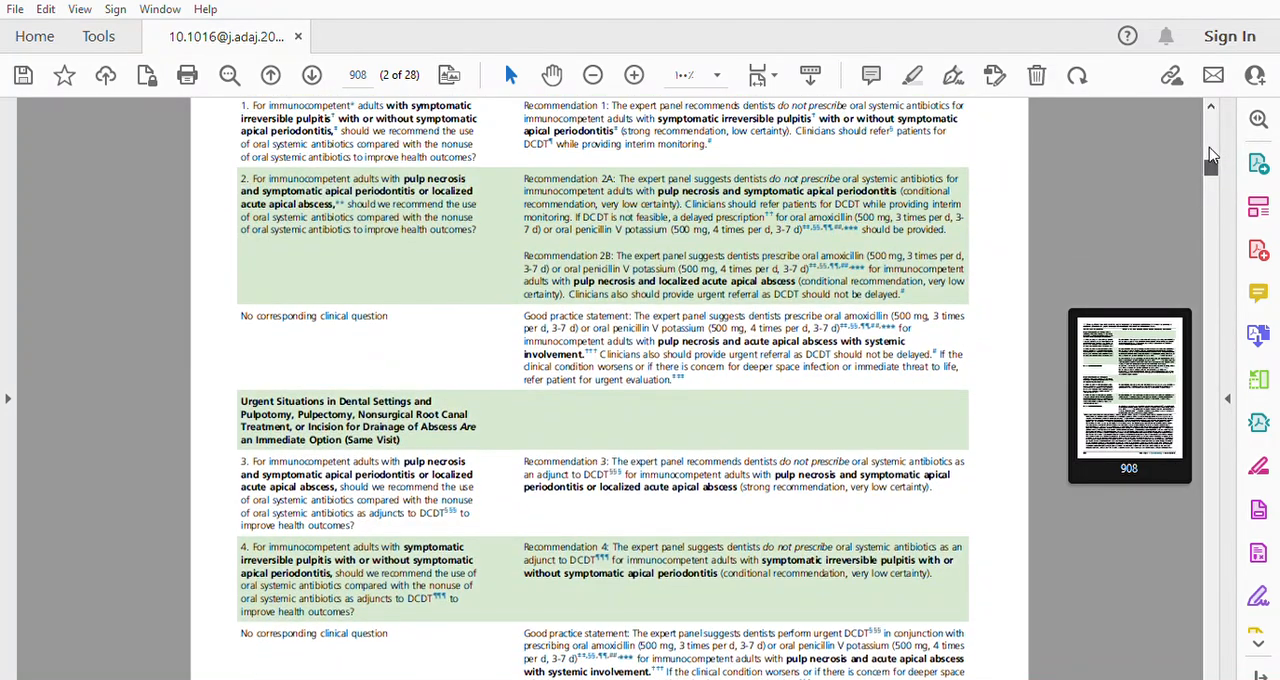
scroll("up", 3)
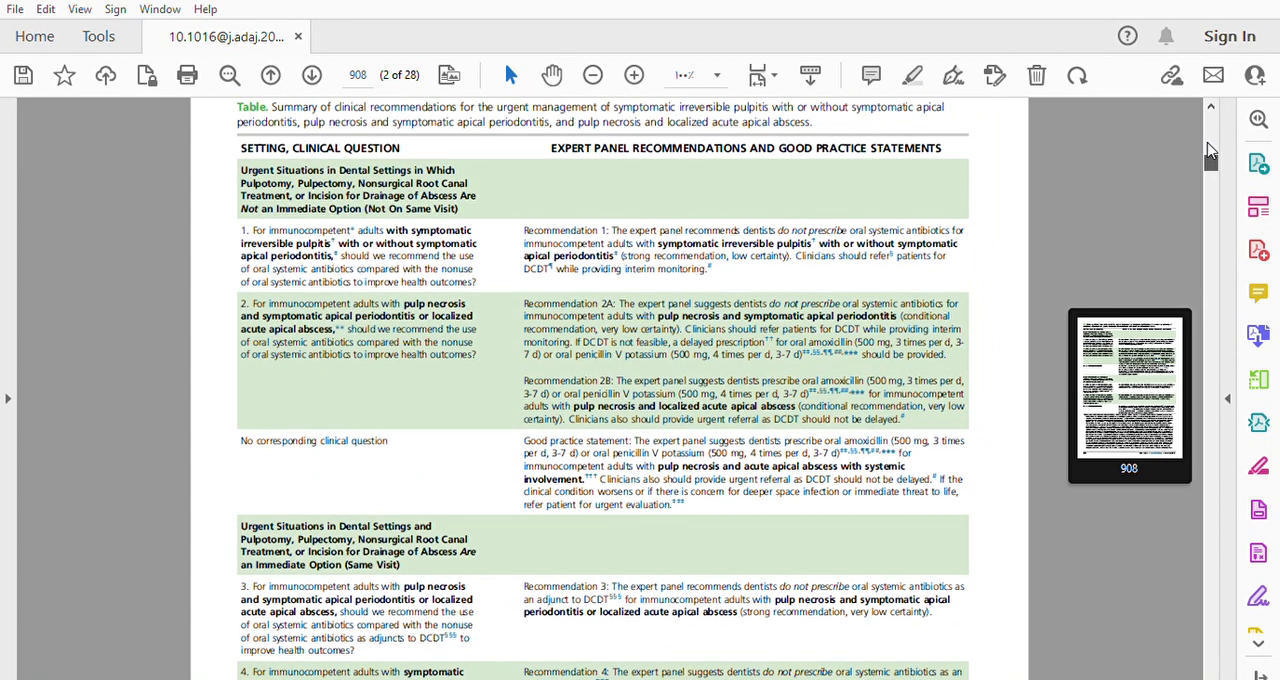
scroll("down", 3)
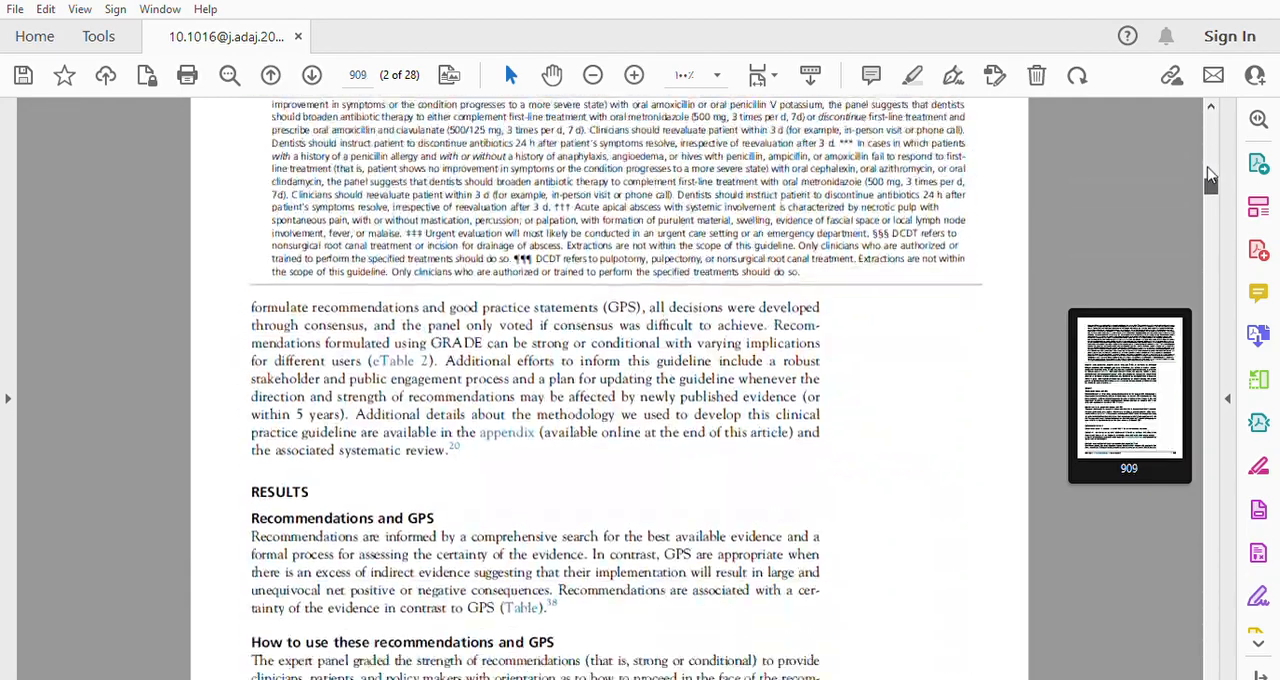
scroll("down", 3)
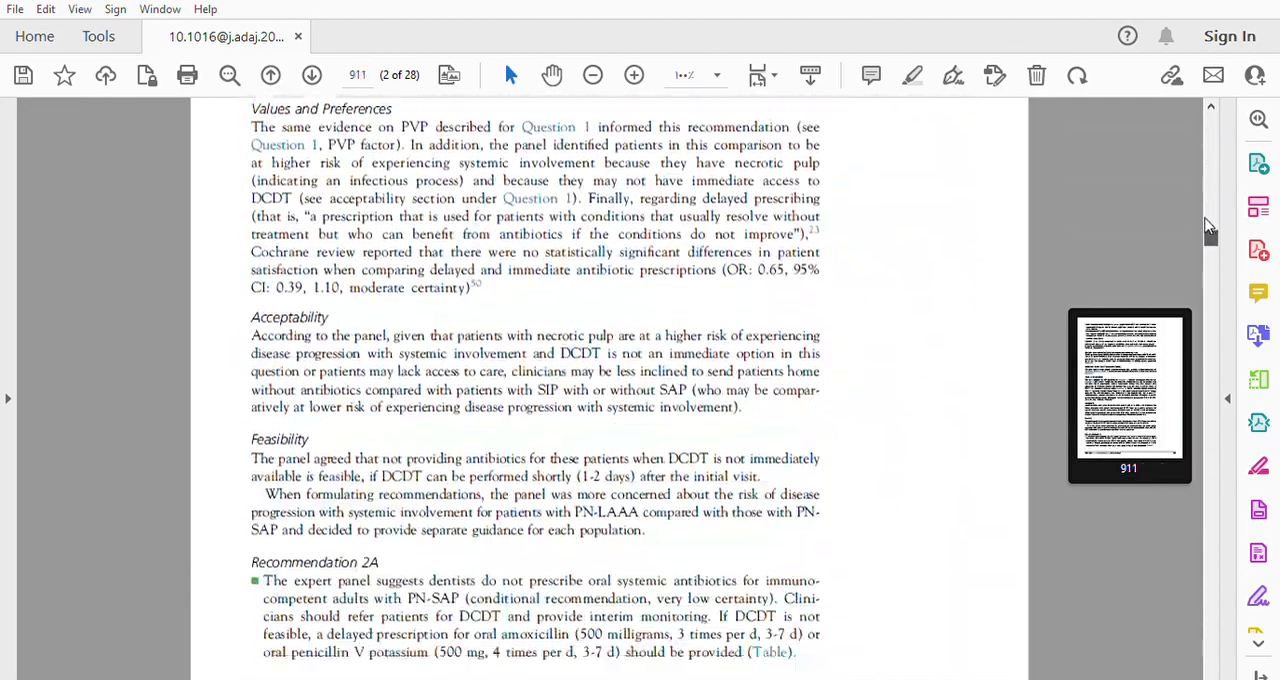
scroll("down", 3)
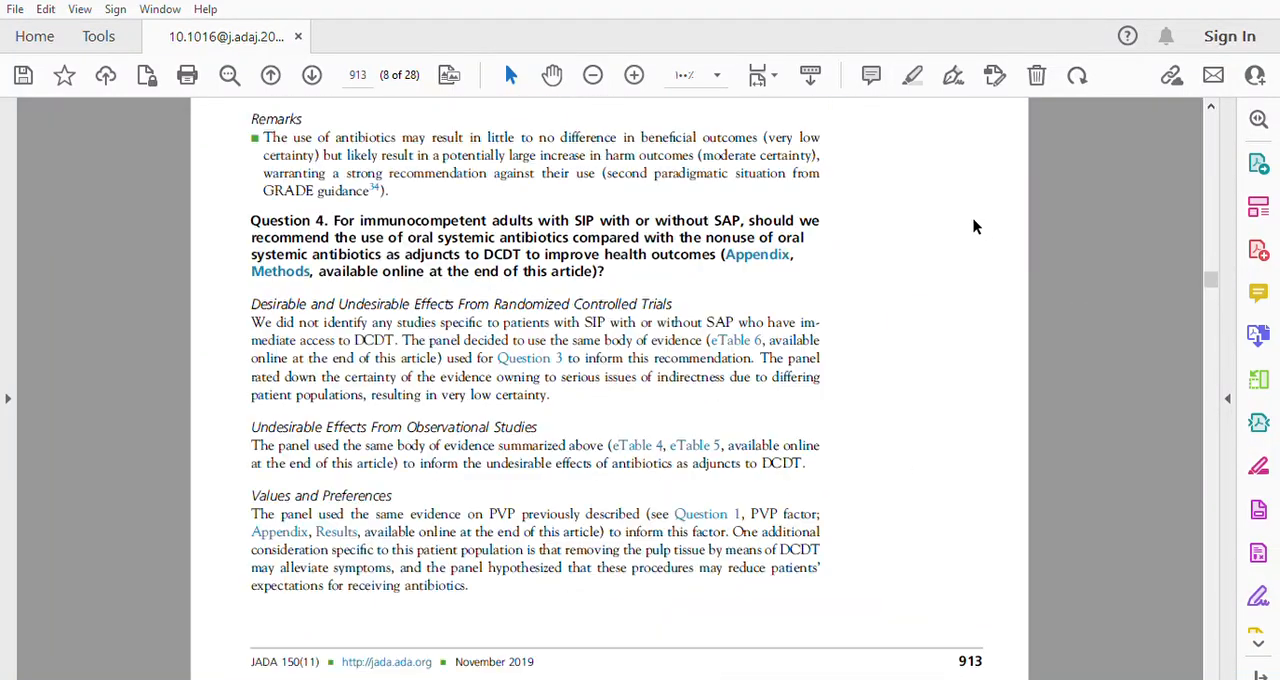
left_click(312, 76)
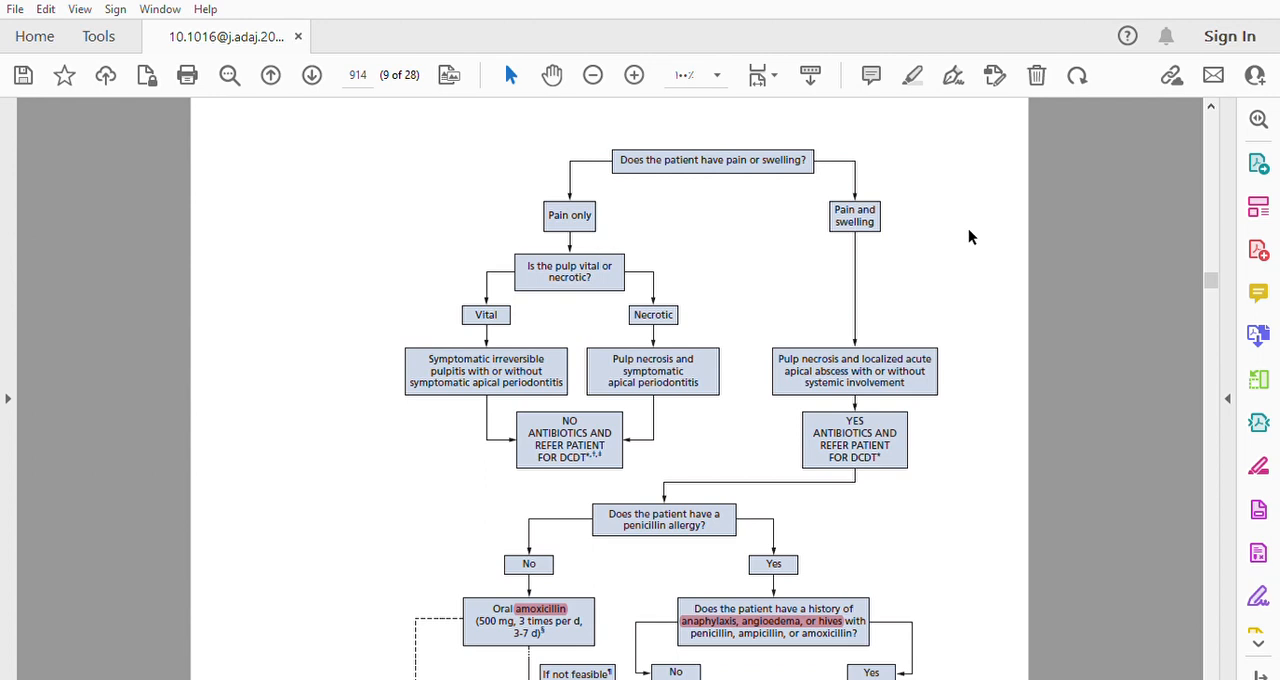
mouse_move(644, 238)
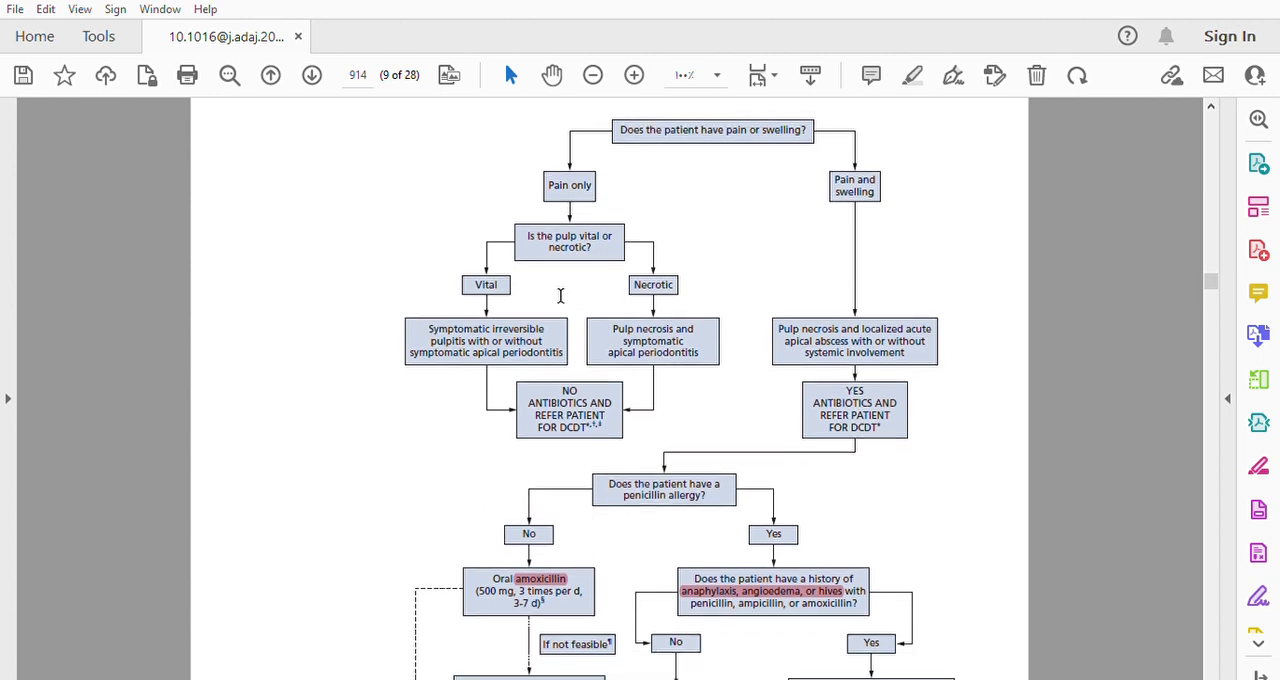
Scroll page 914's flowchart to the penicillin-allergy branches listing penicillin V, cephalexin, azithromycin, clindamycin, metronidazole
scroll("down", 3)
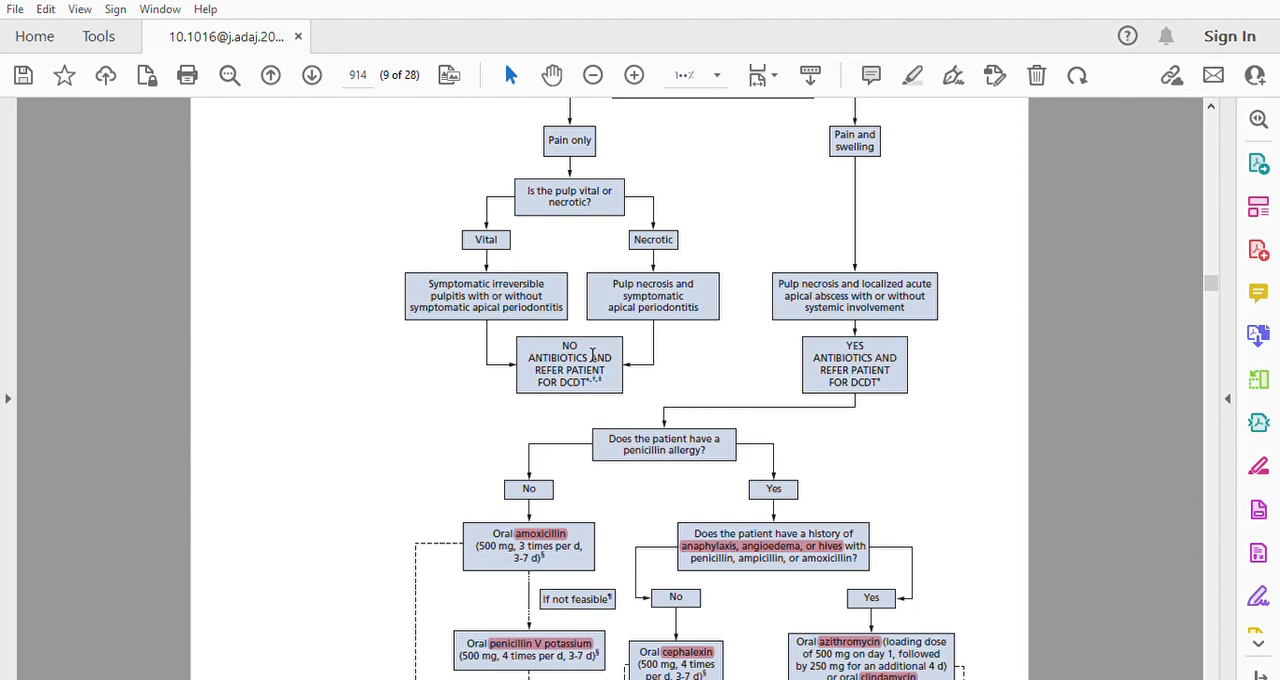
mouse_move(612, 392)
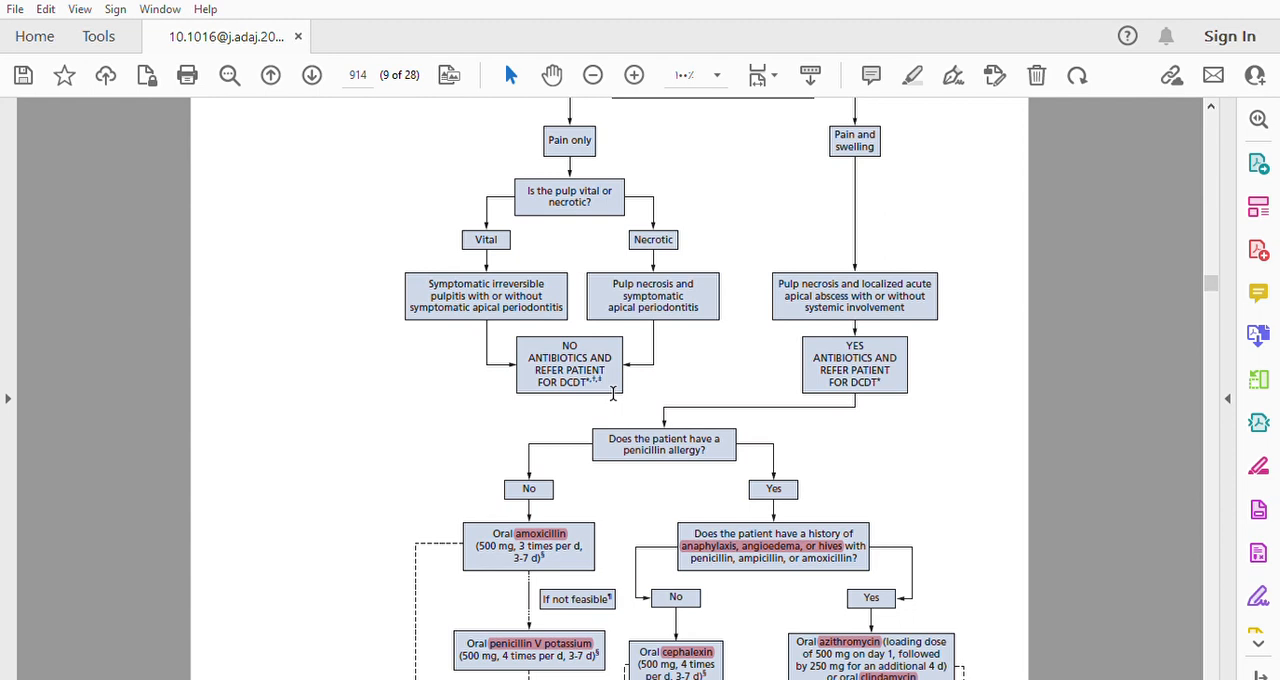
scroll("up", 3)
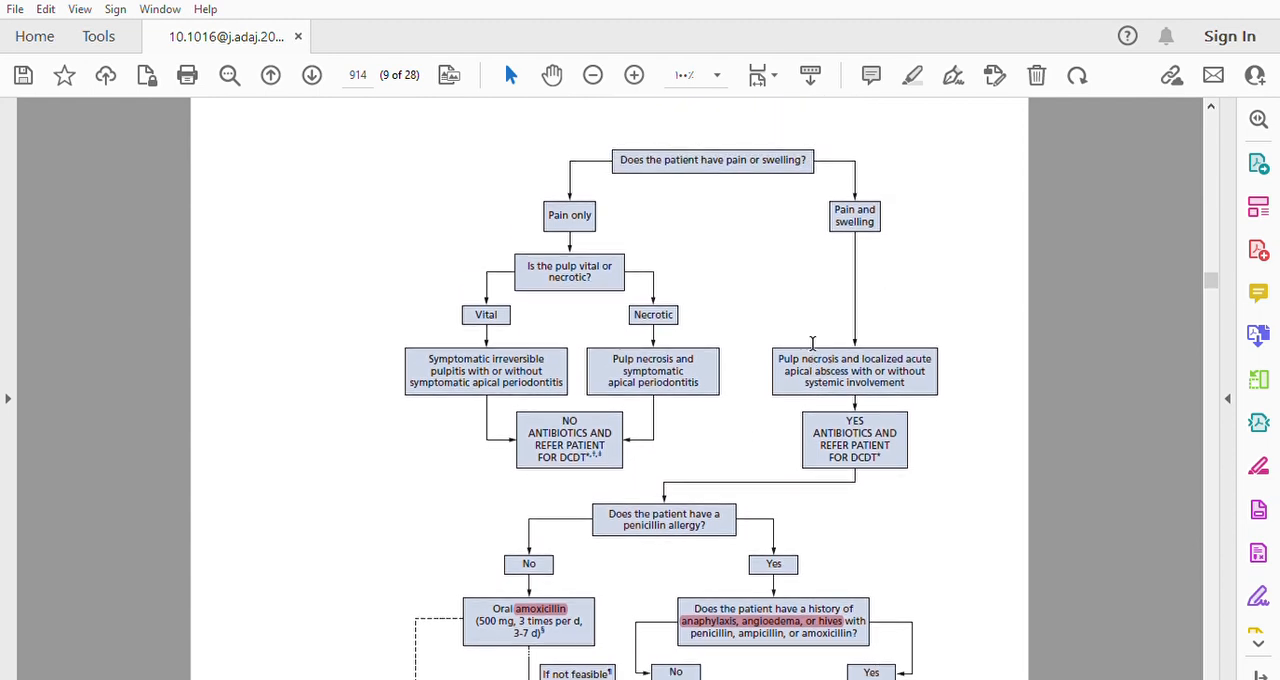
scroll("down", 3)
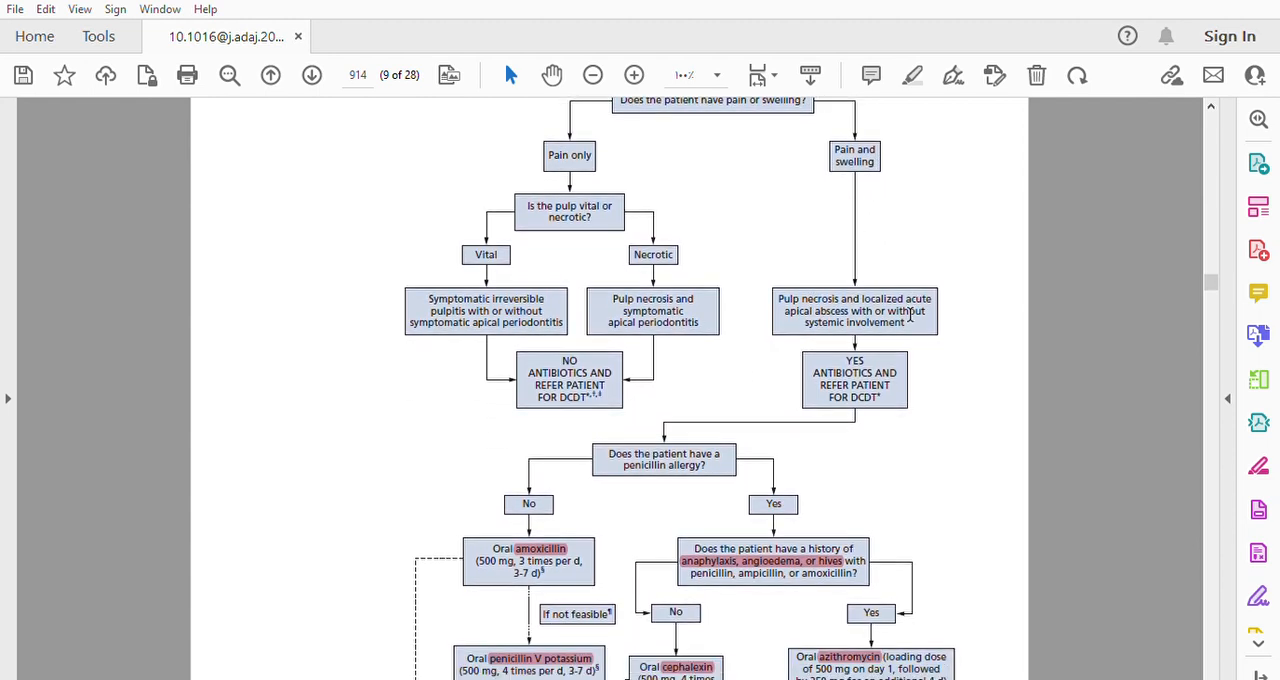
scroll("down", 3)
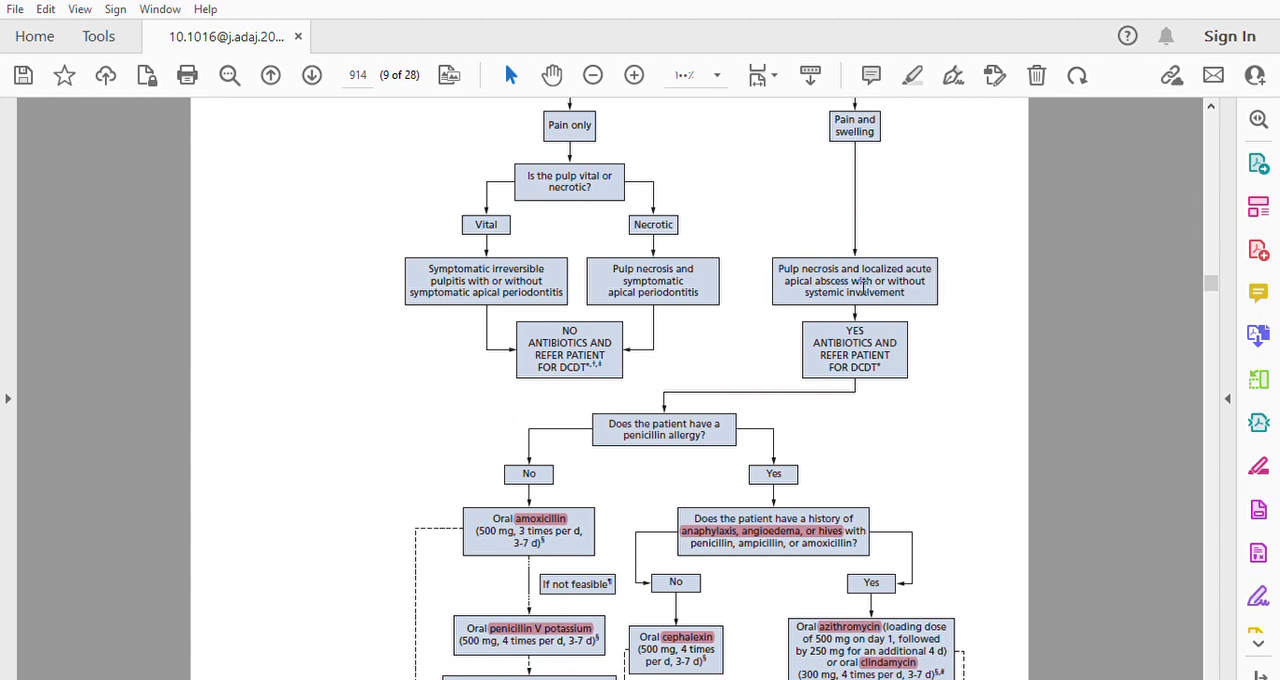
mouse_move(930, 296)
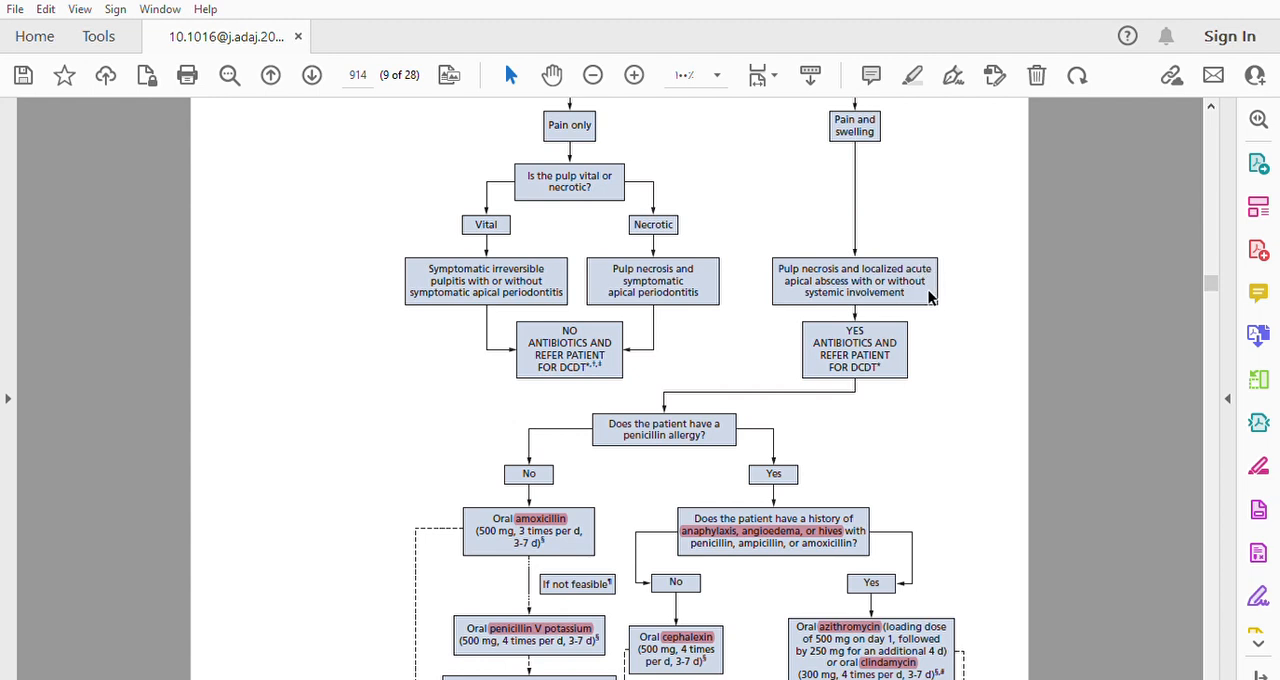
scroll("down", 3)
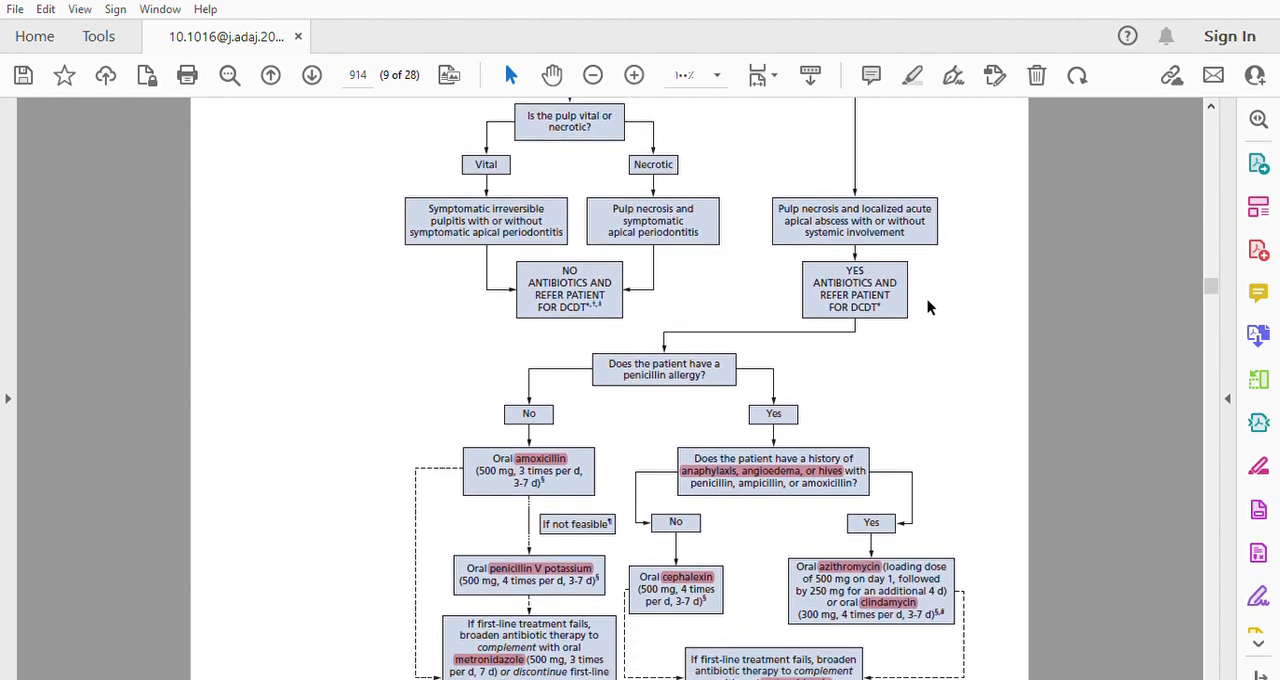
mouse_move(916, 304)
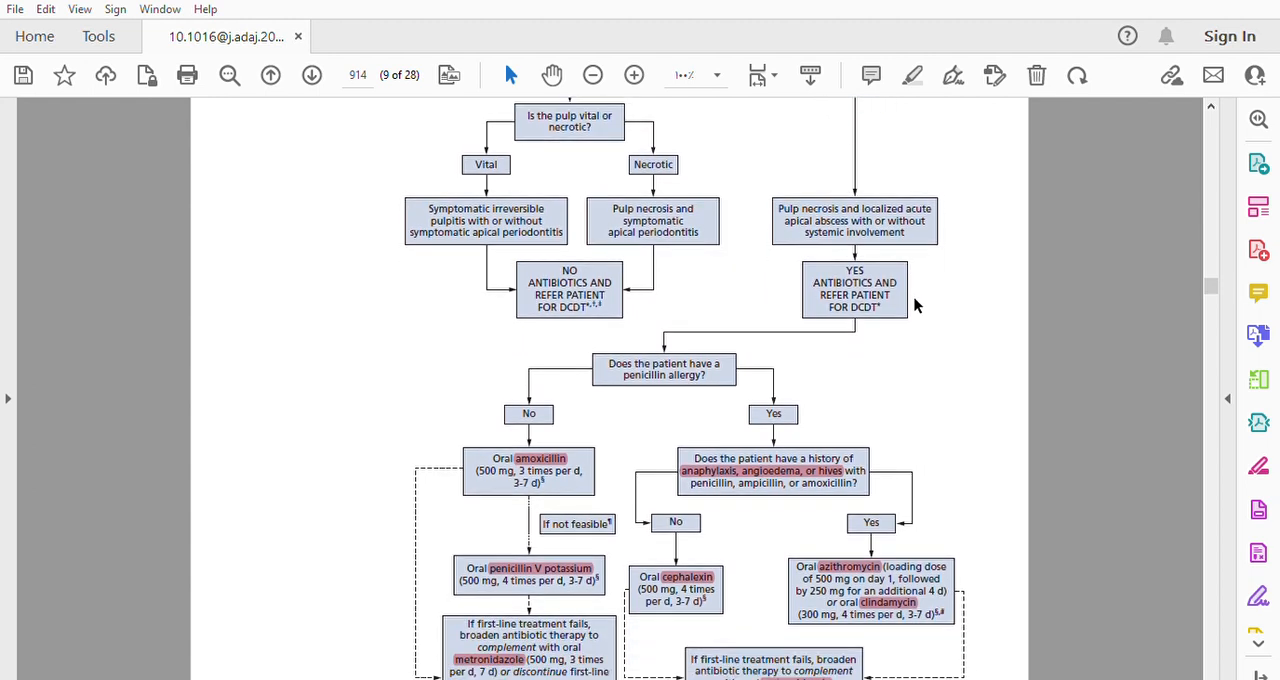
mouse_move(892, 320)
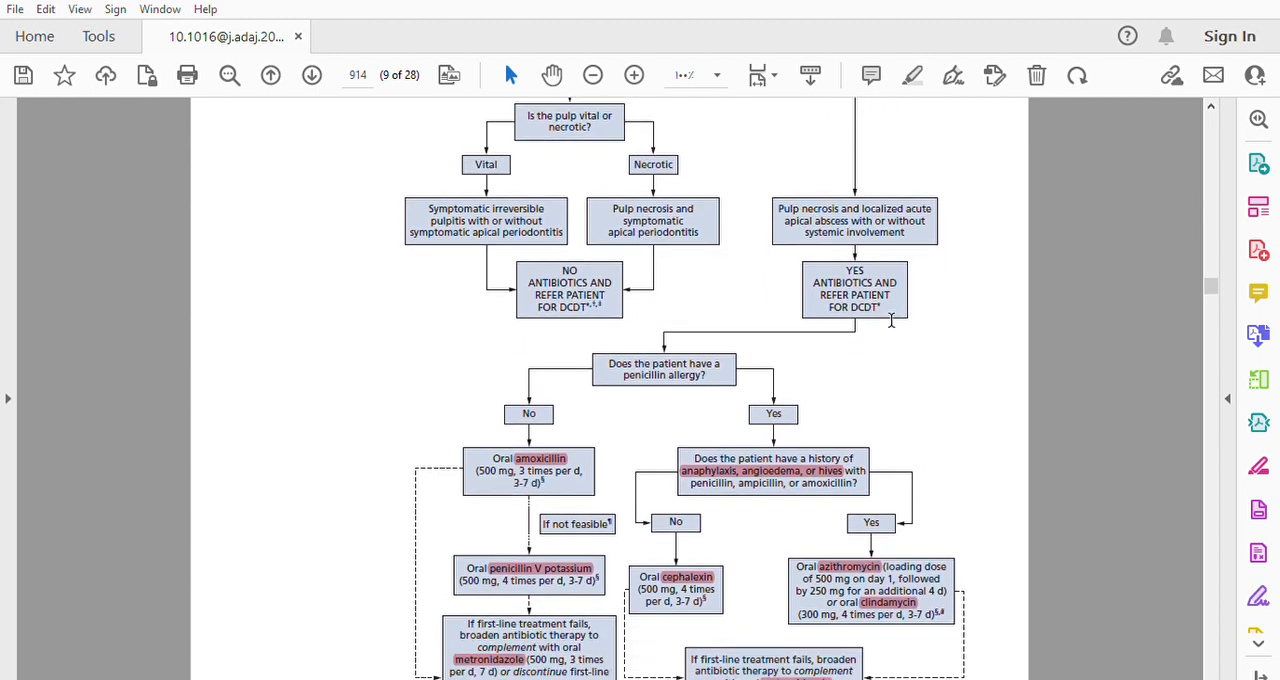
mouse_move(890, 328)
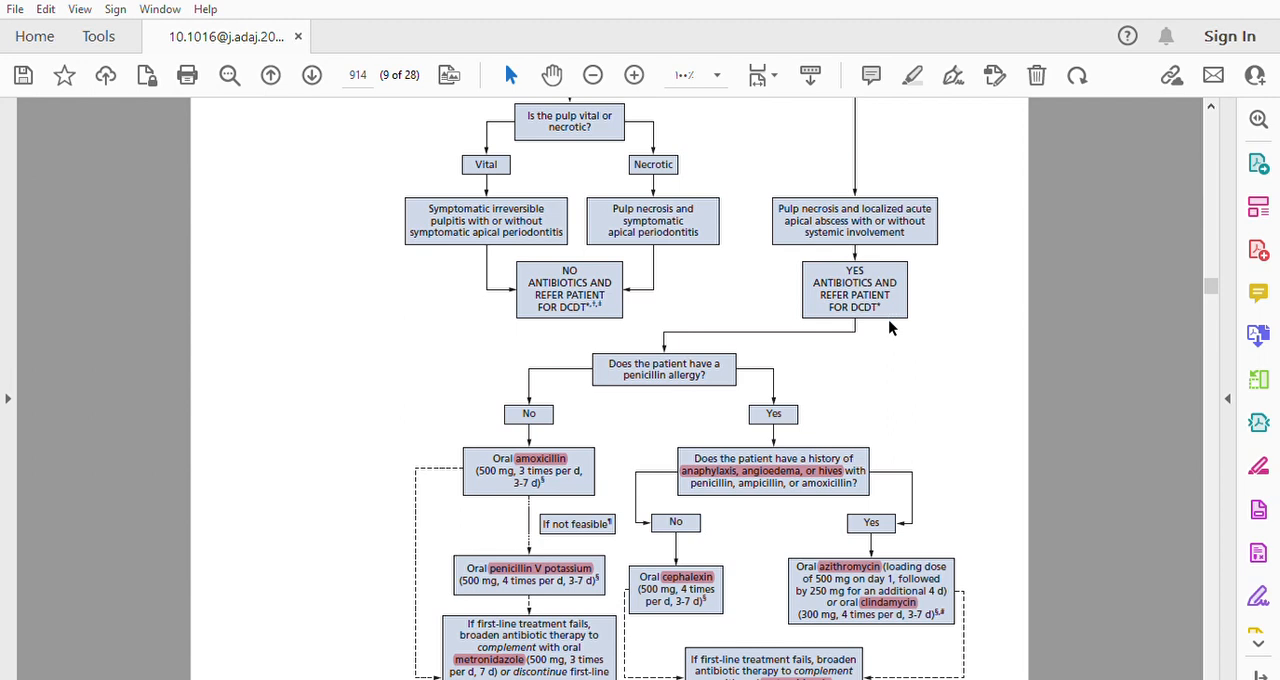
scroll("down", 3)
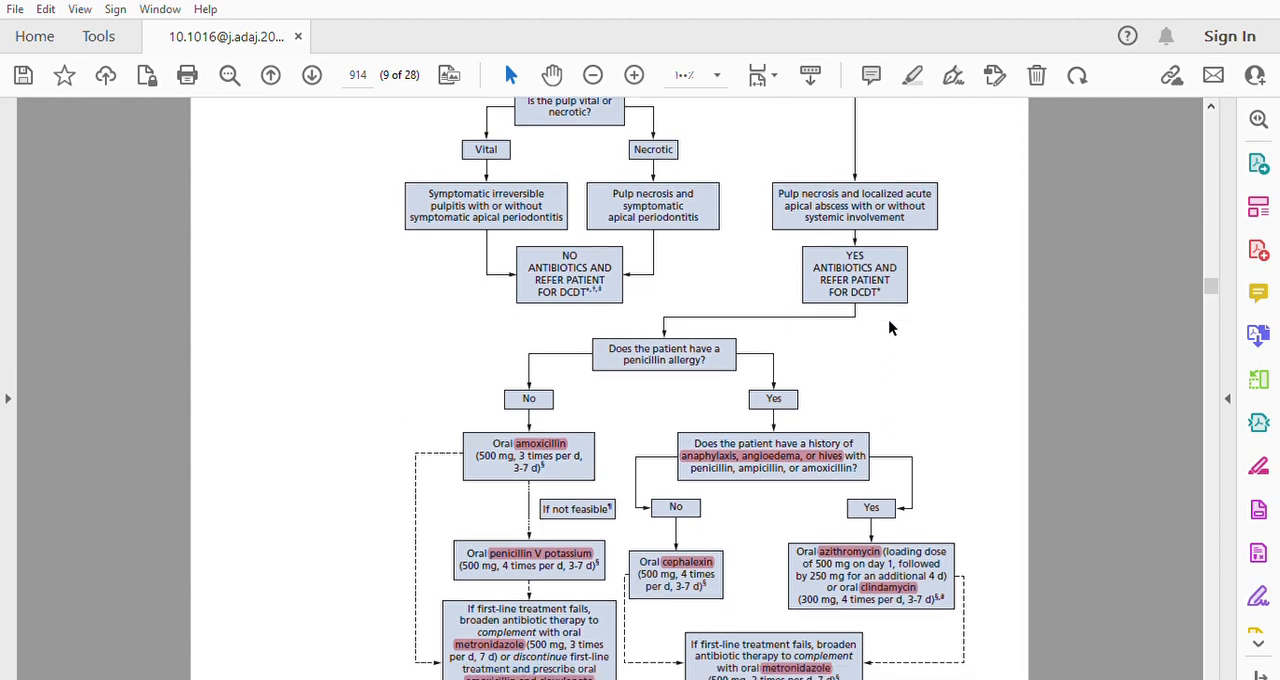
Scroll to the flowchart's bottom boxes and the Figure 1 clinical pathway caption
scroll("down", 3)
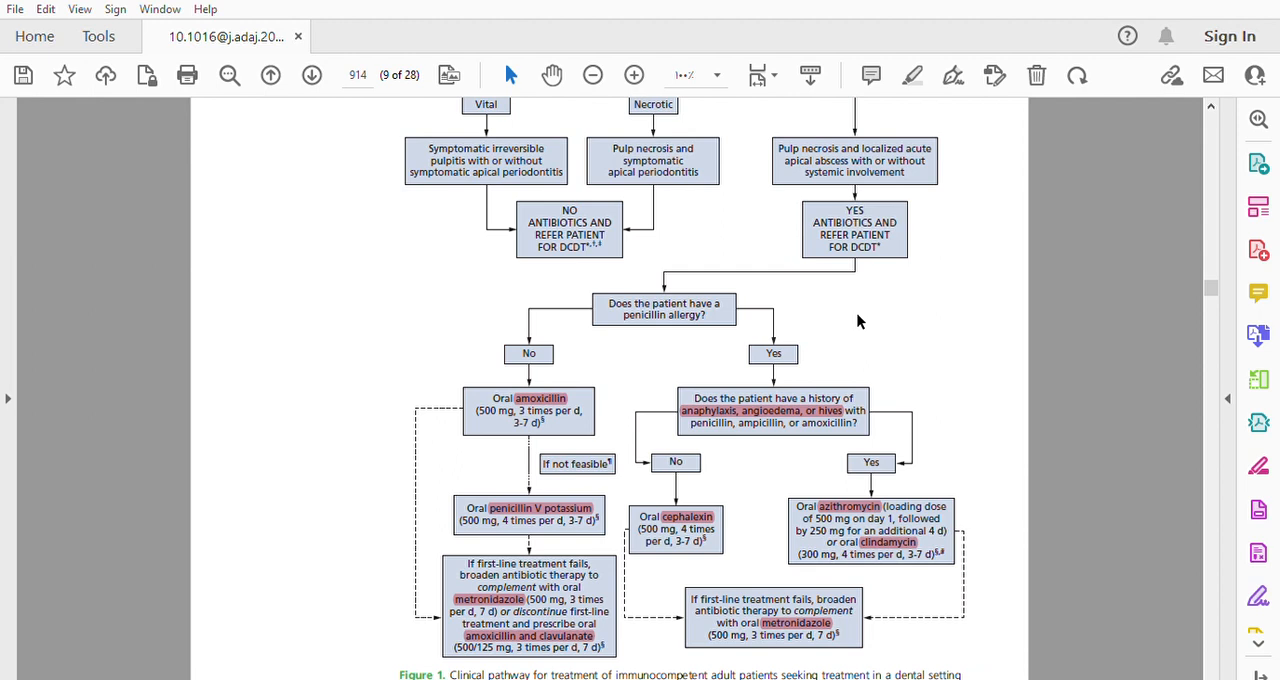
mouse_move(828, 300)
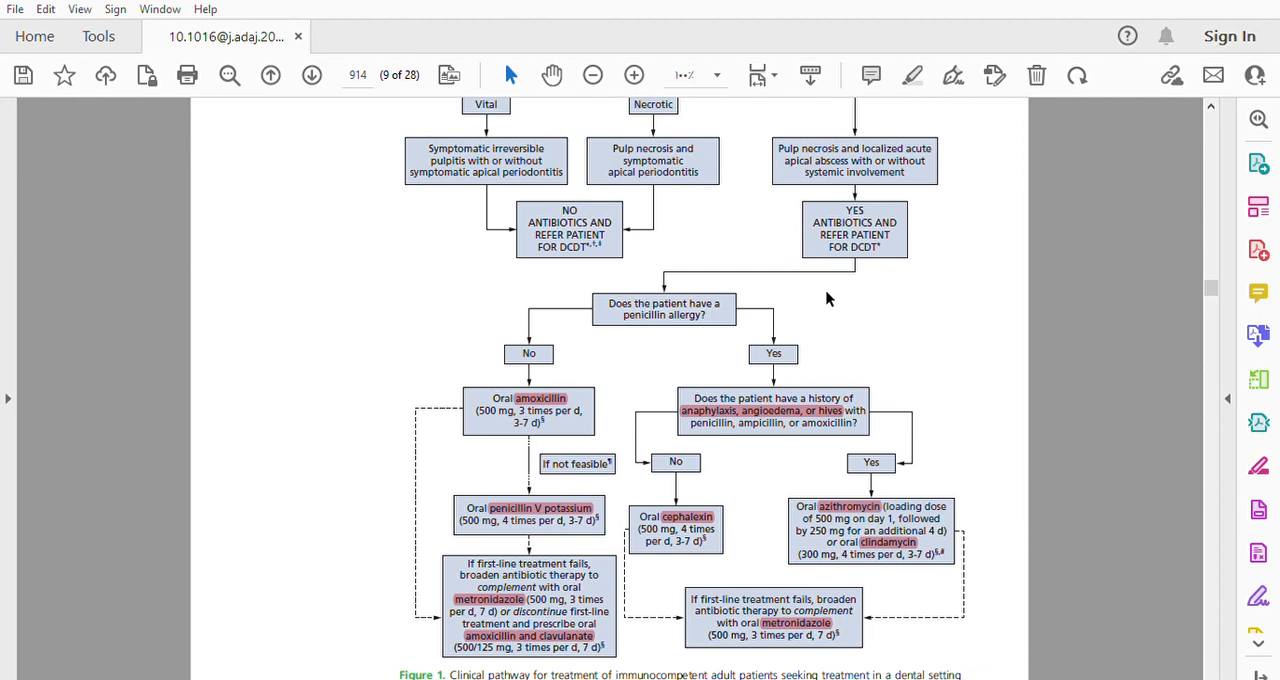
mouse_move(676, 320)
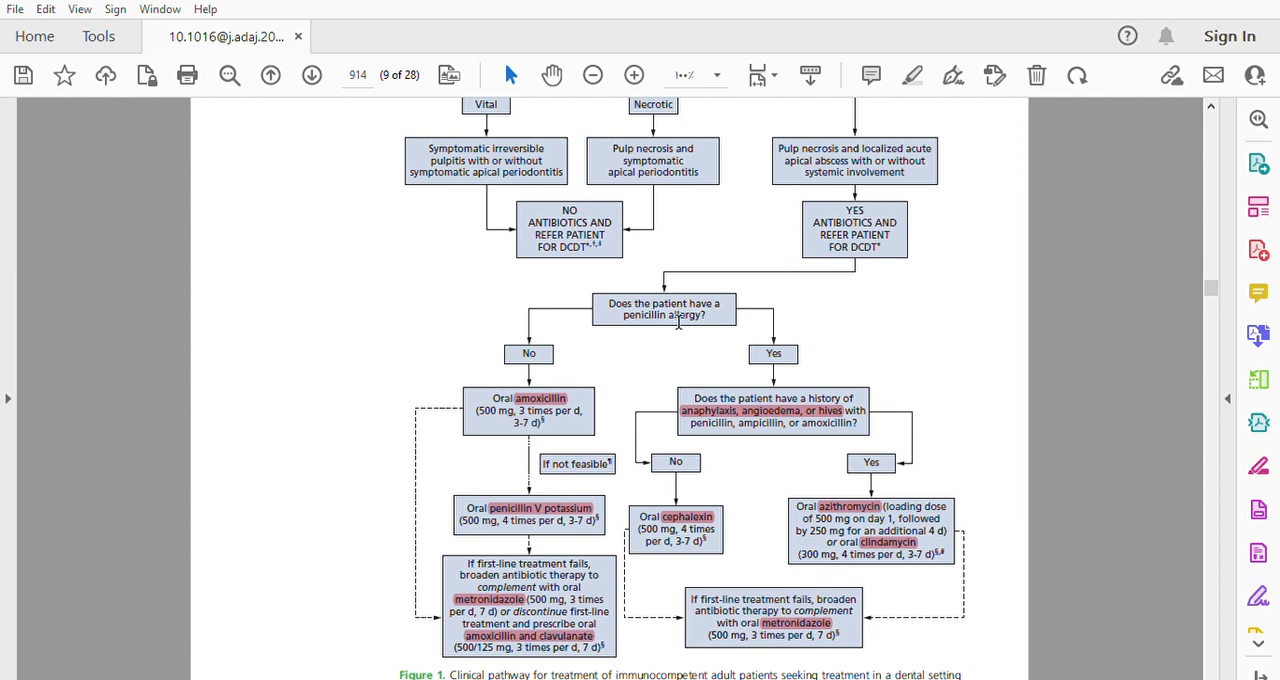
mouse_move(544, 356)
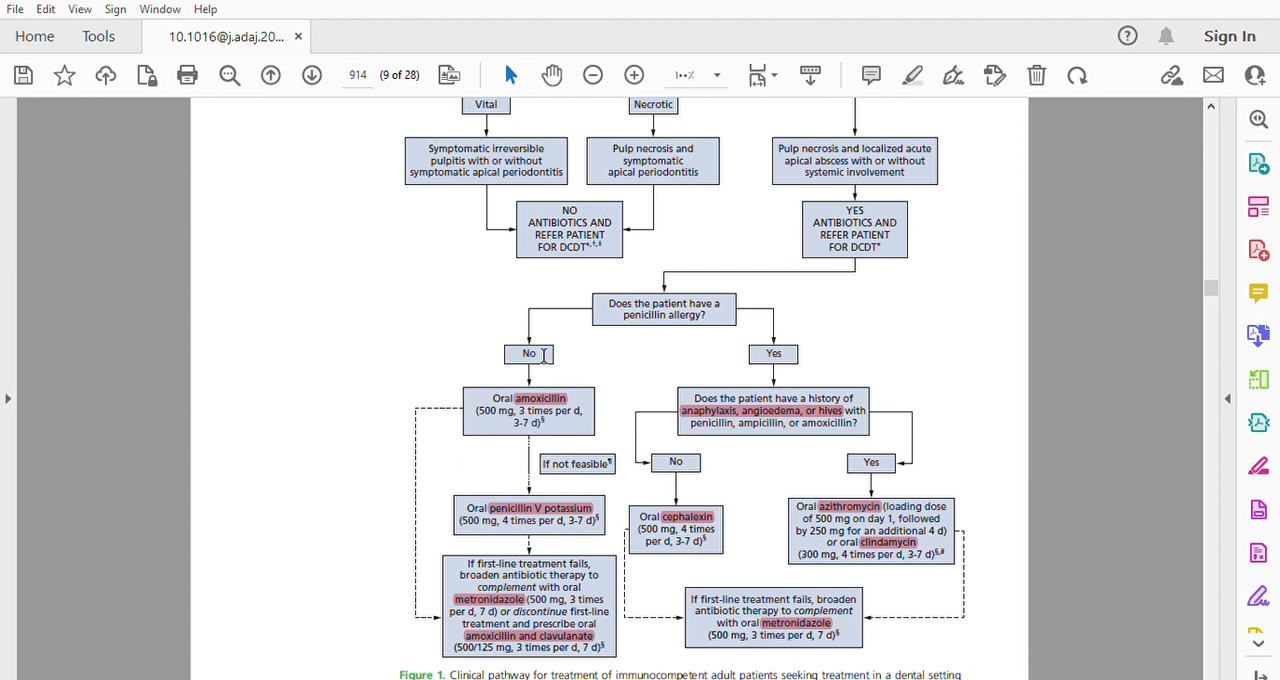
scroll("down", 3)
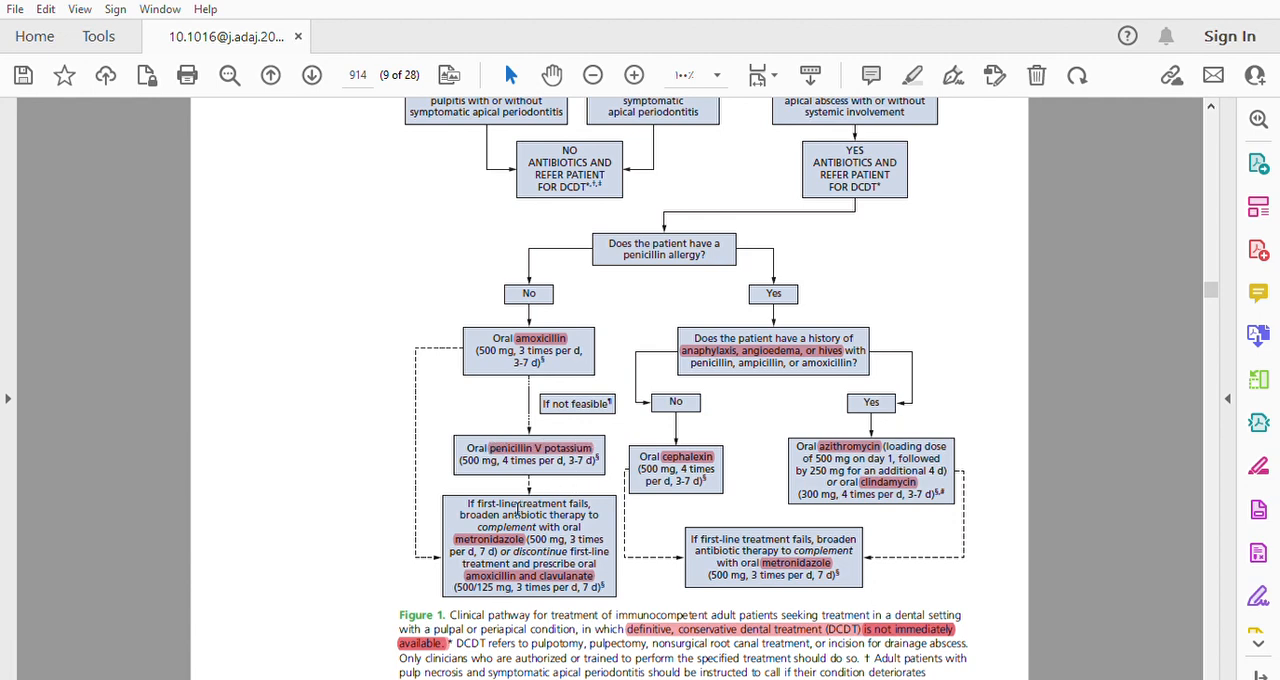
mouse_move(636, 528)
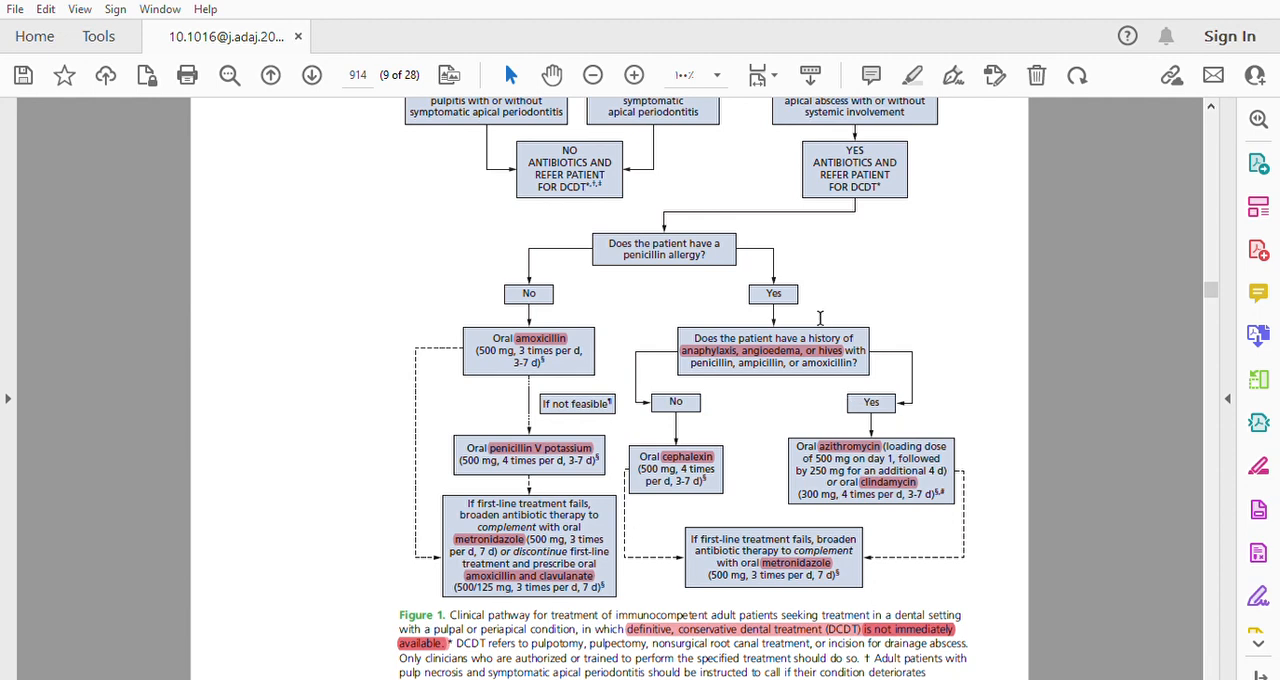
mouse_move(848, 304)
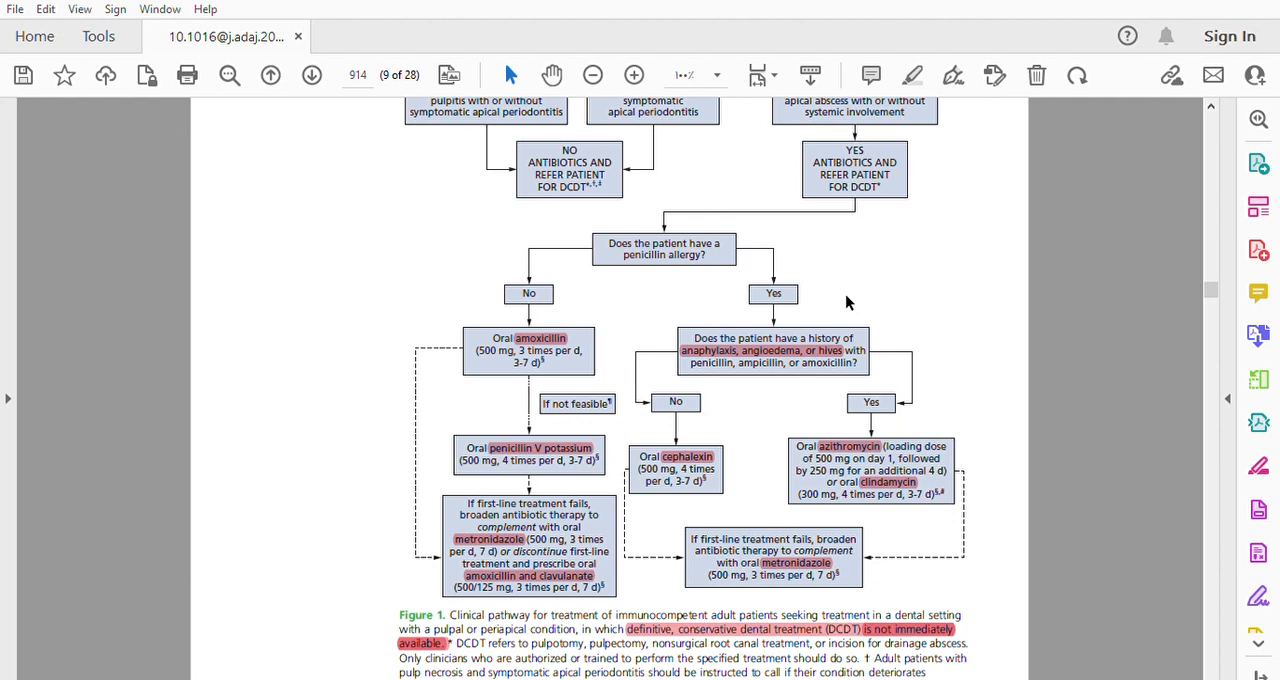
mouse_move(868, 308)
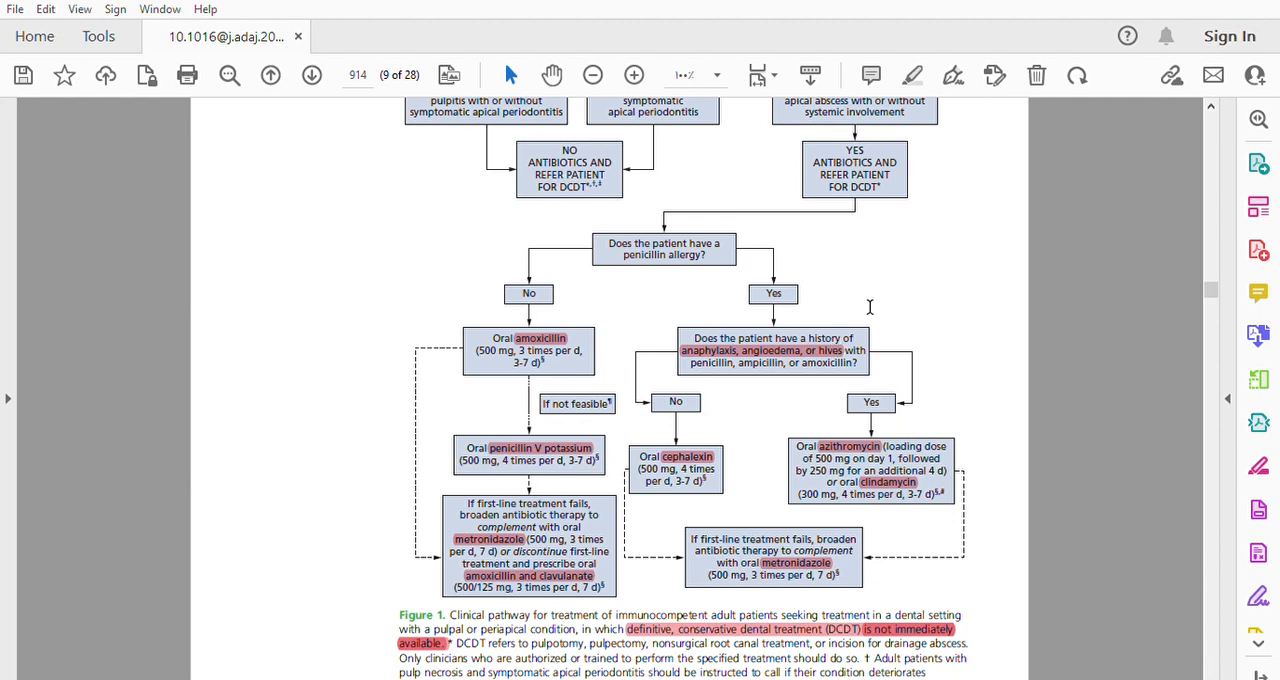
mouse_move(872, 304)
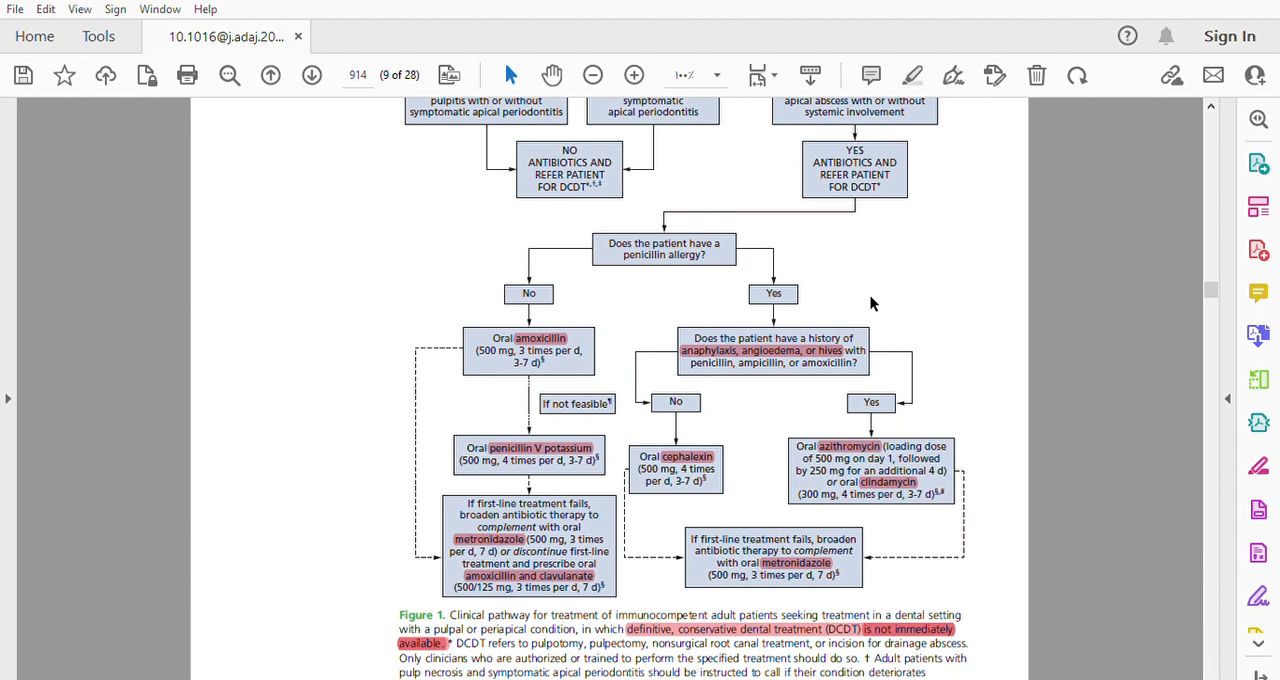
mouse_move(716, 424)
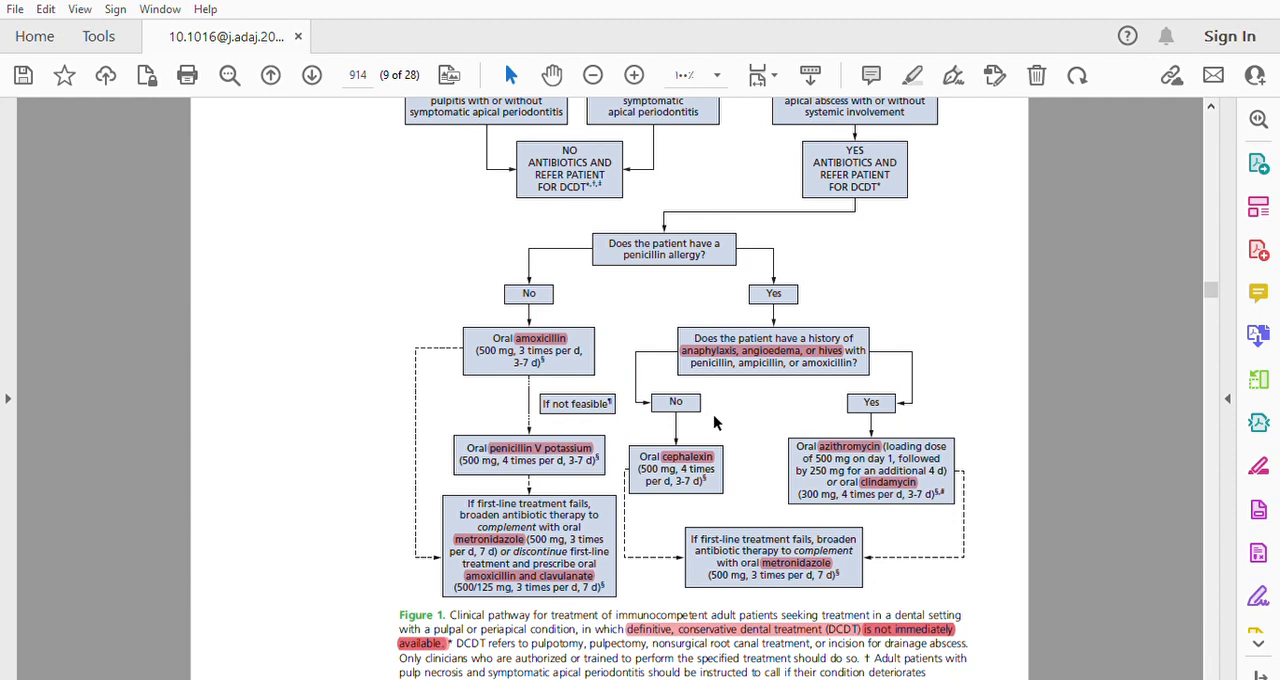
mouse_move(824, 390)
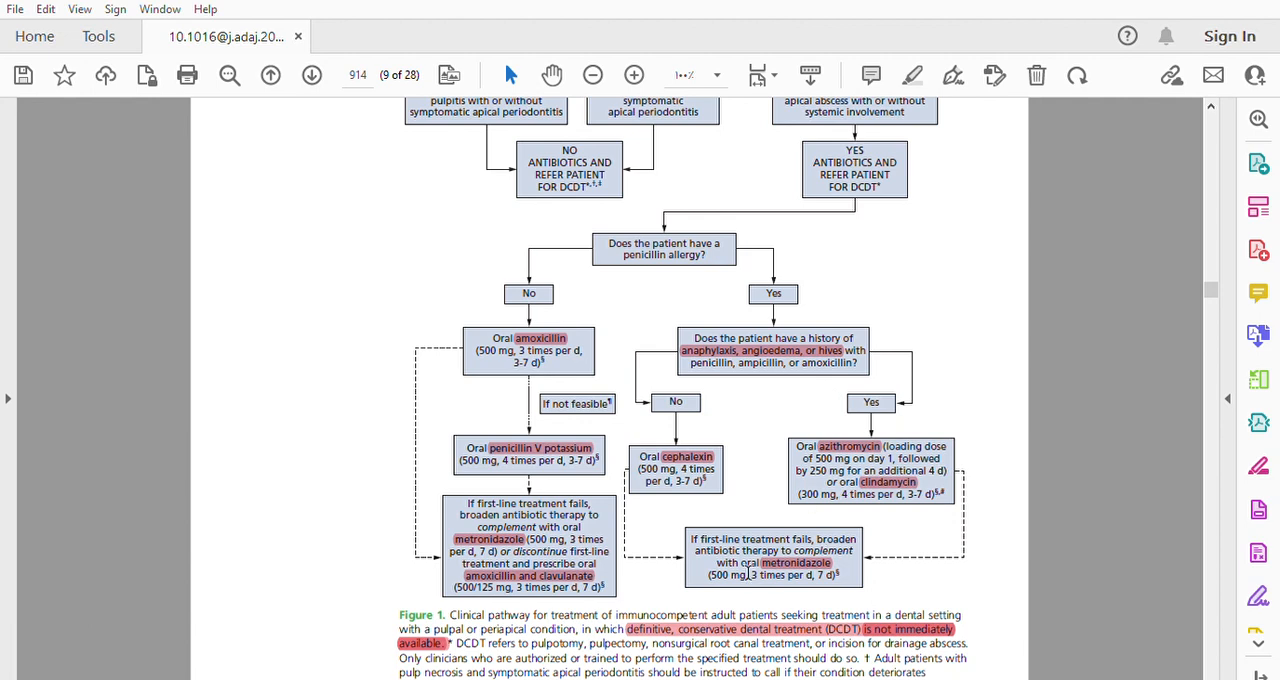
mouse_move(912, 218)
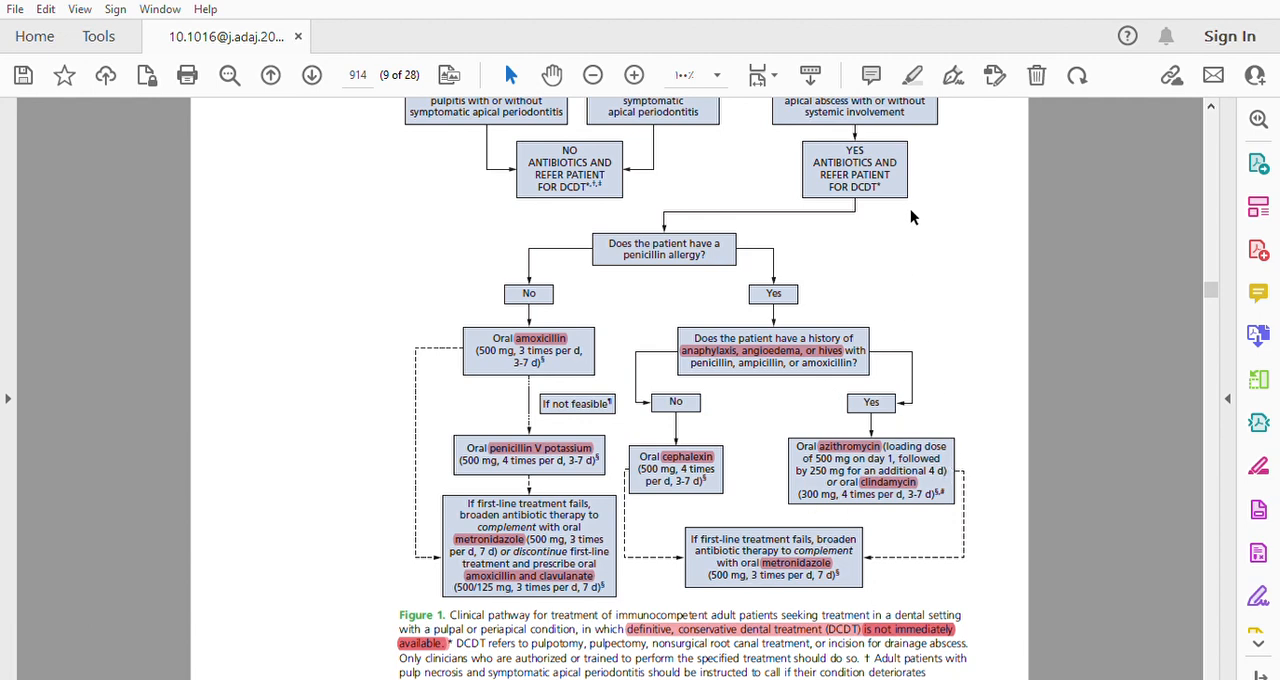
mouse_move(100, 90)
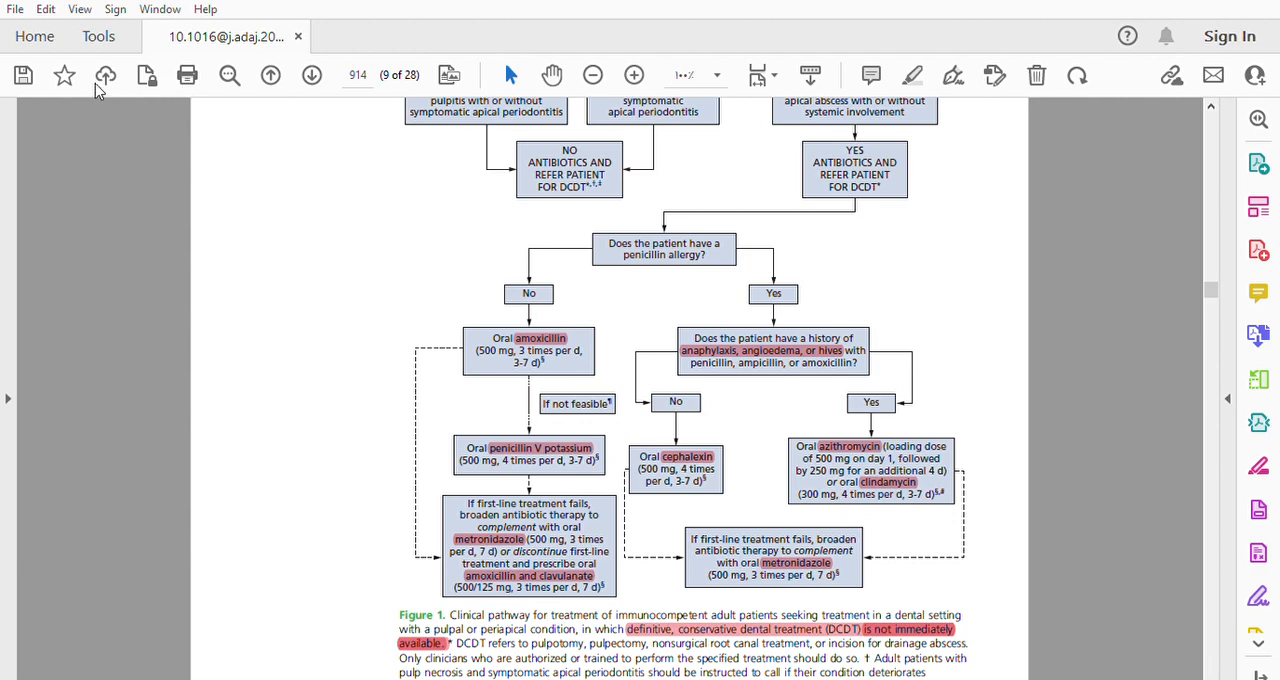